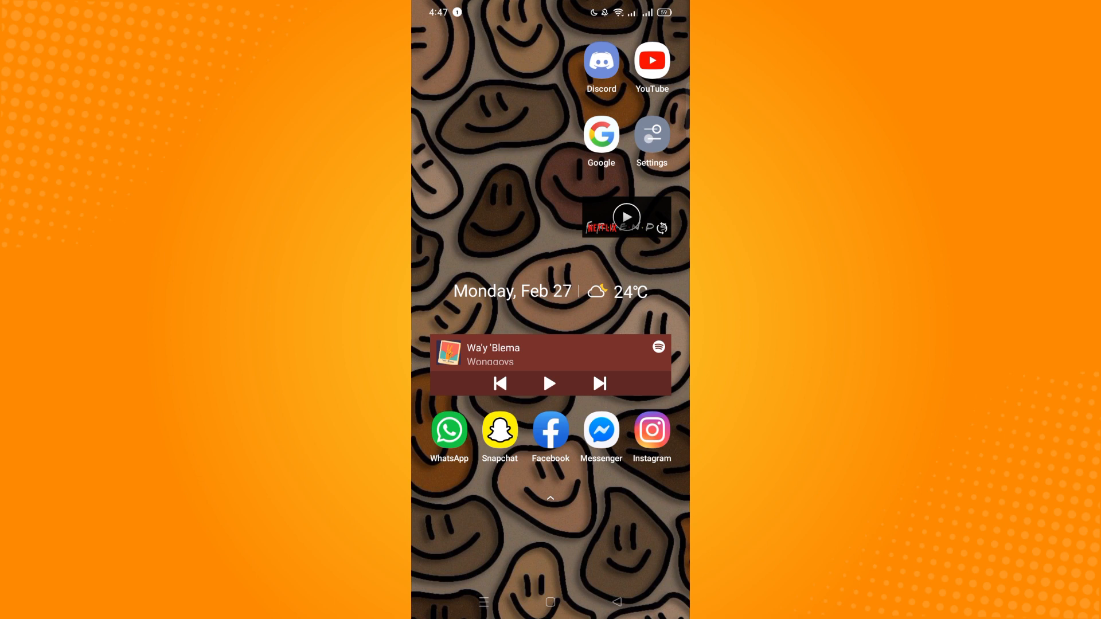
# - Launch Instagram to reach the posted story and its options sheet
pyautogui.click(652, 429)
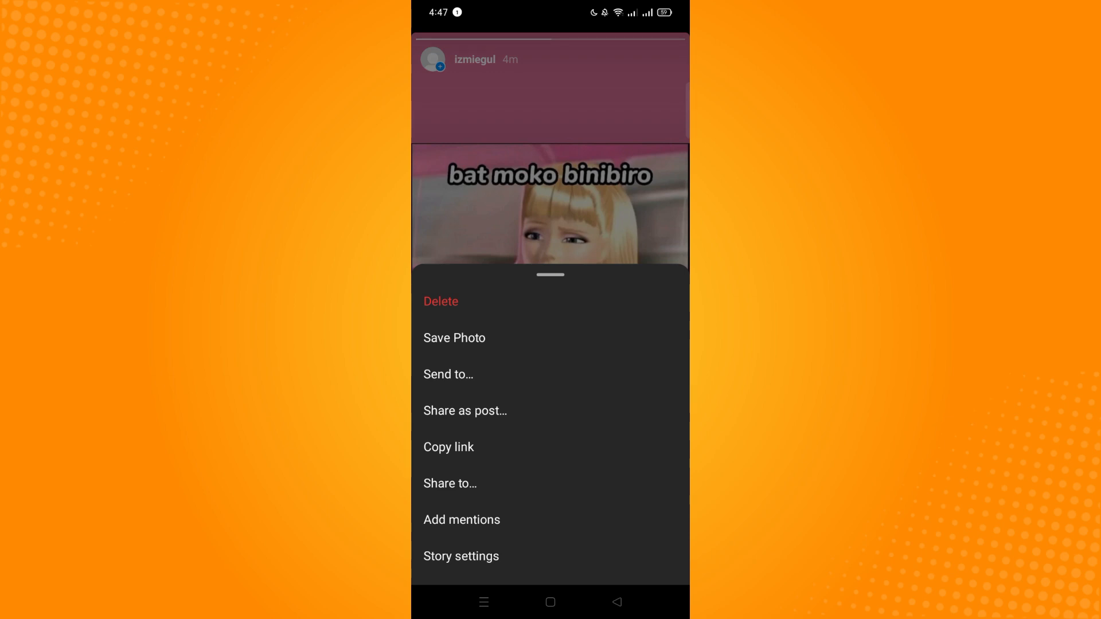
# - Exit the story viewer back to the profile page with the Sample highlight
pyautogui.click(461, 556)
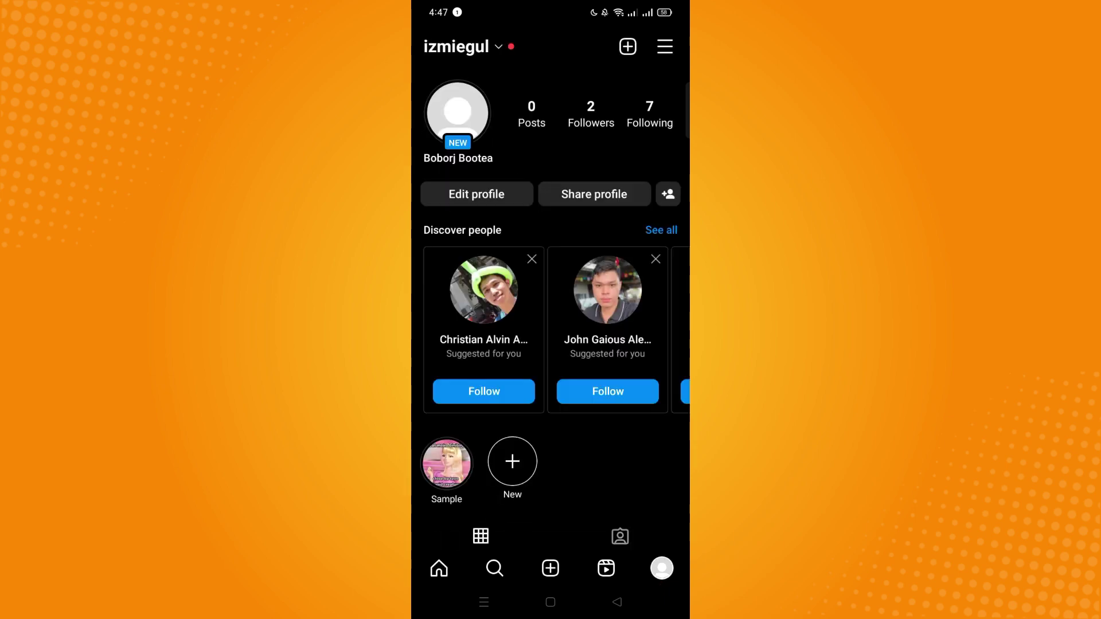
pyautogui.scroll(-3)
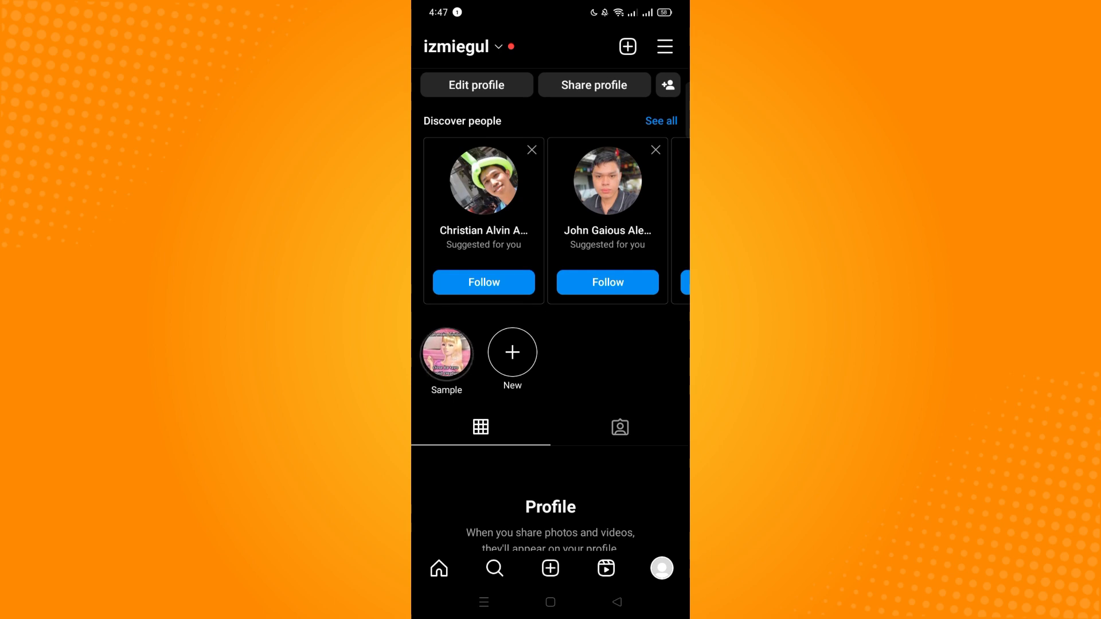
pyautogui.click(446, 353)
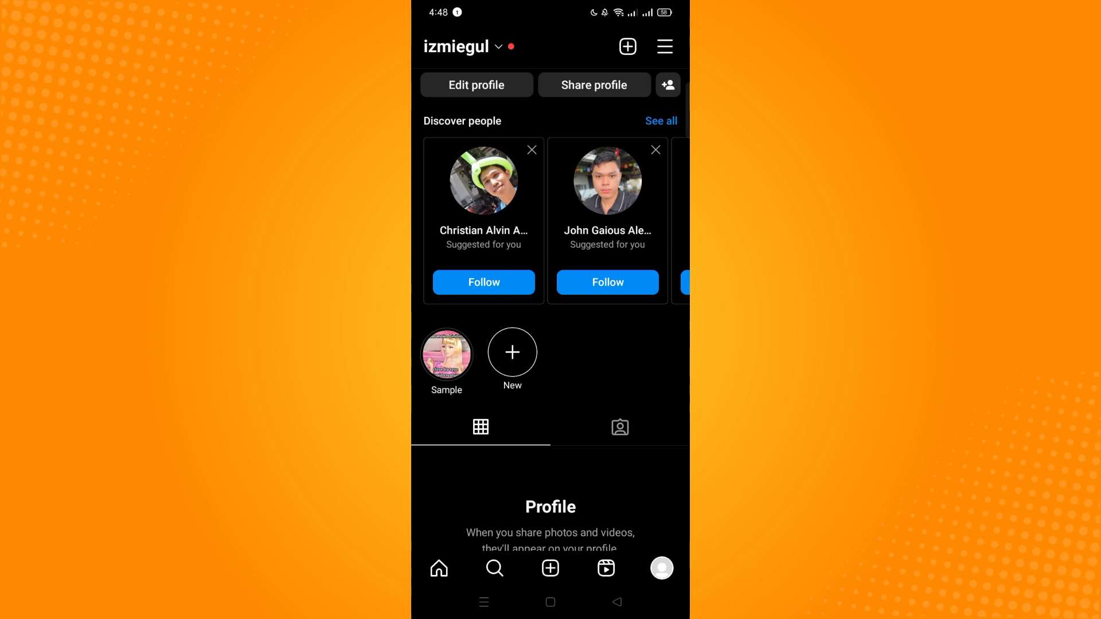
pyautogui.scroll(-3)
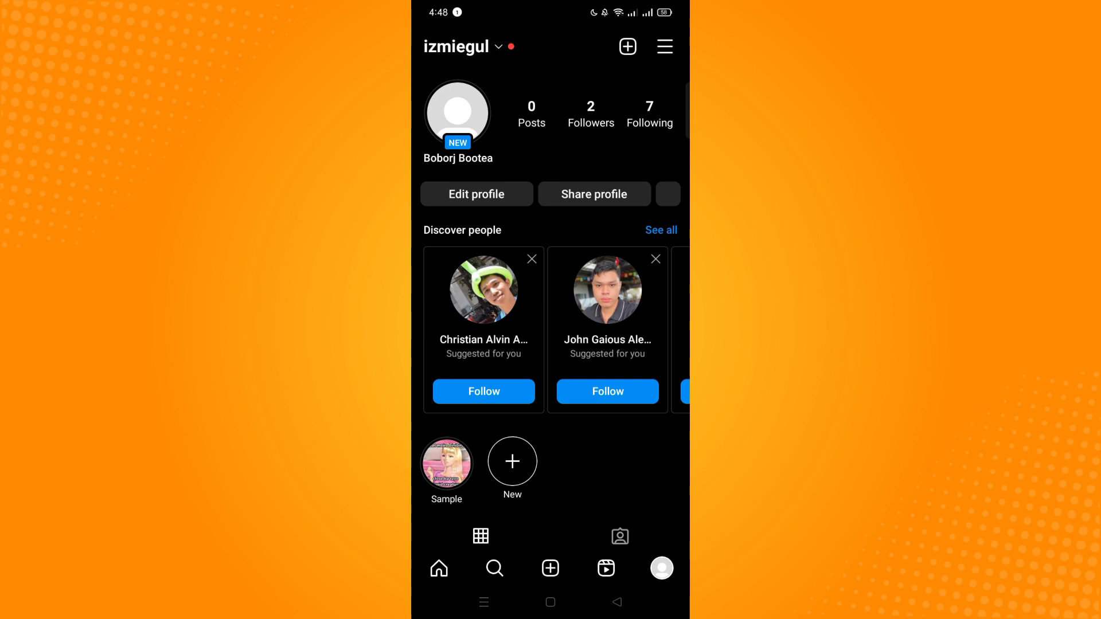
# - From the home feed, start a story with the Barbie meme and choose the Close friends audience
pyautogui.click(439, 567)
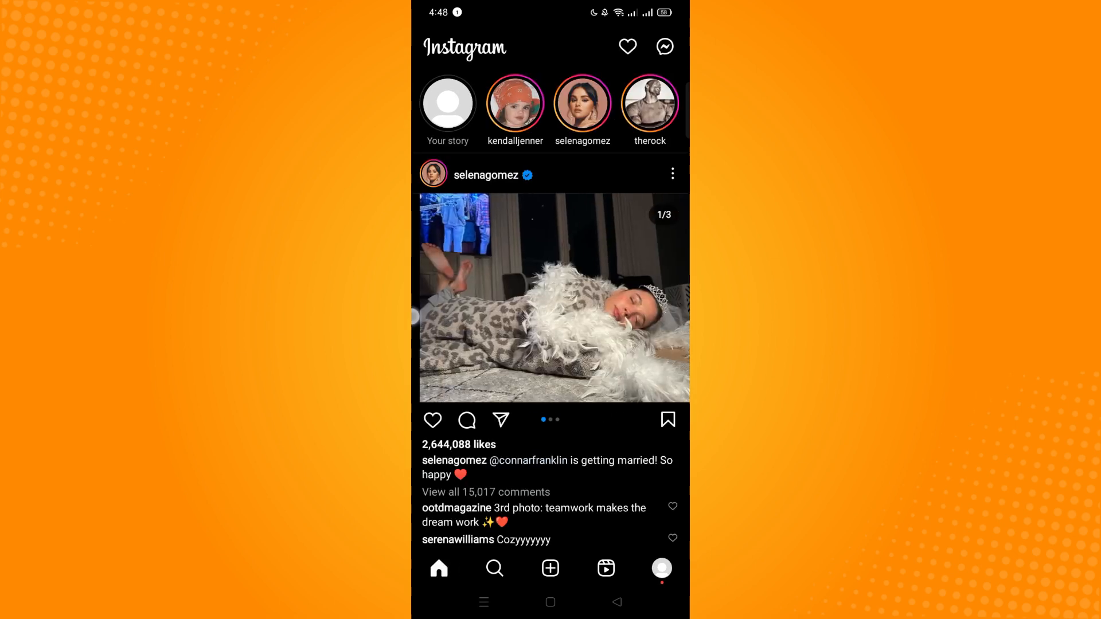
pyautogui.click(447, 103)
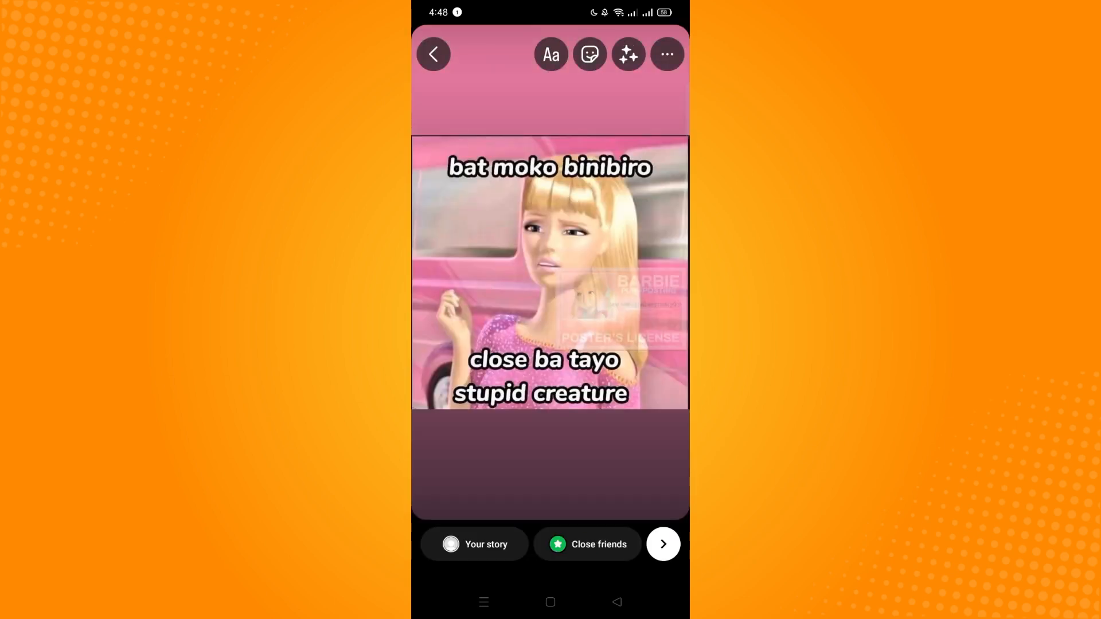
pyautogui.click(586, 544)
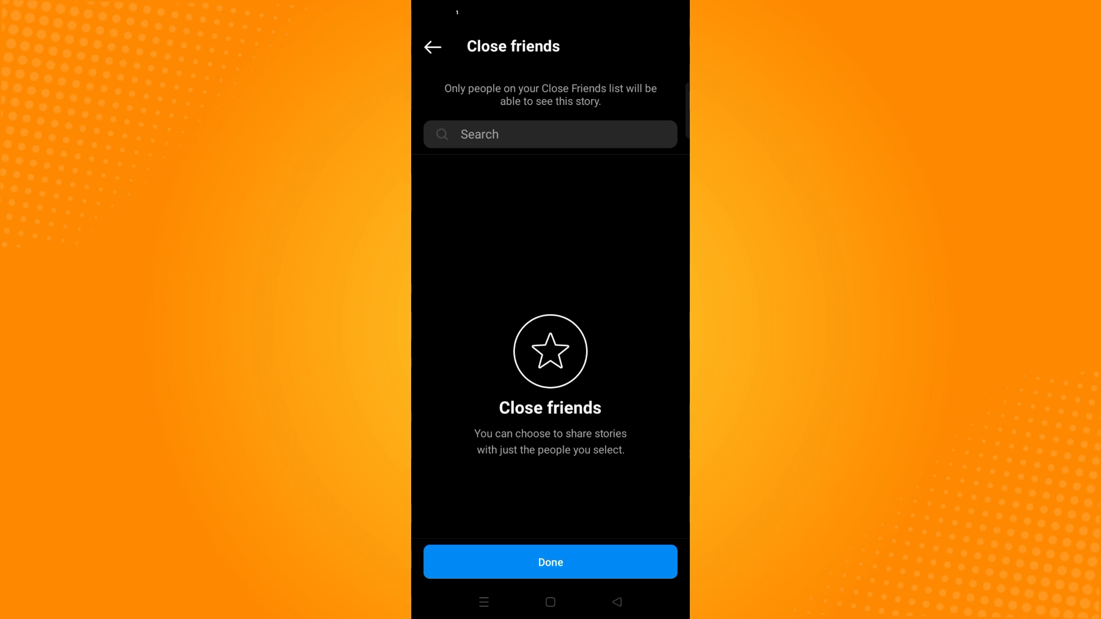